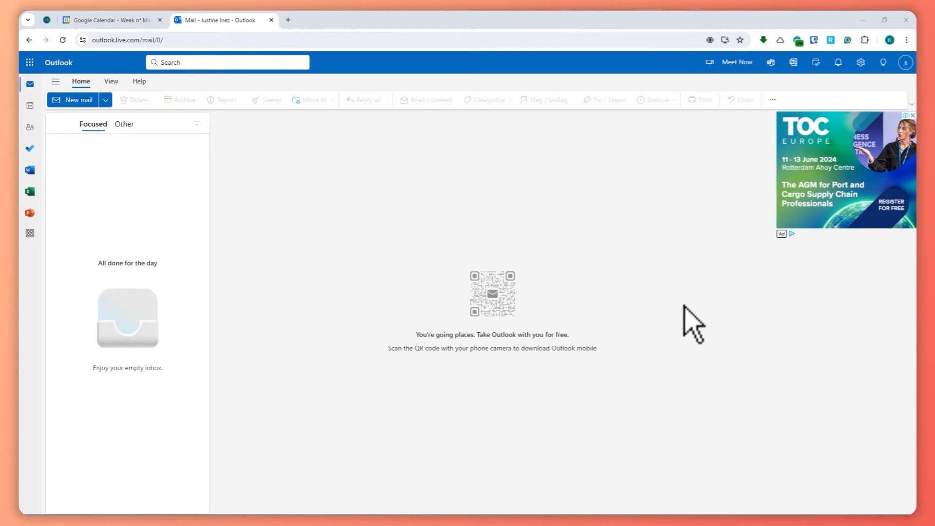
mouse_move(180, 141)
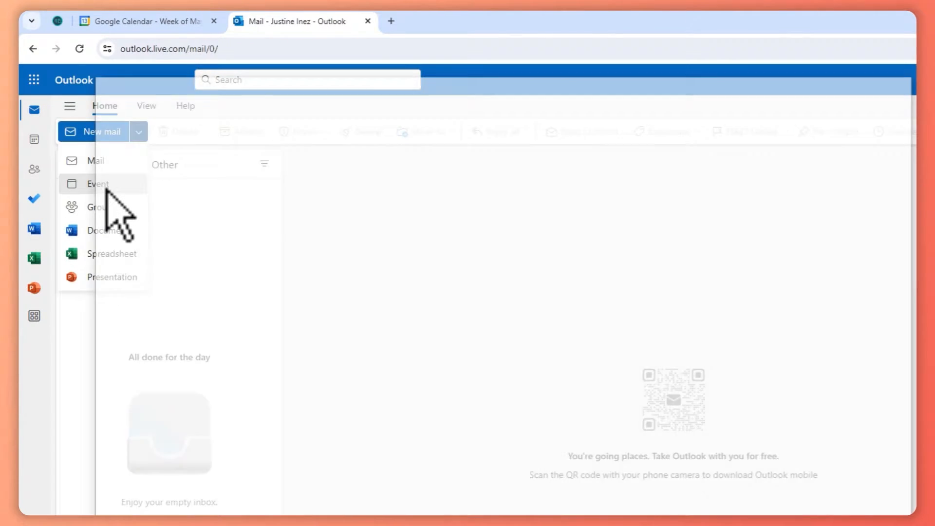
Start a new calendar event from the New mail dropdown
left_click(98, 184)
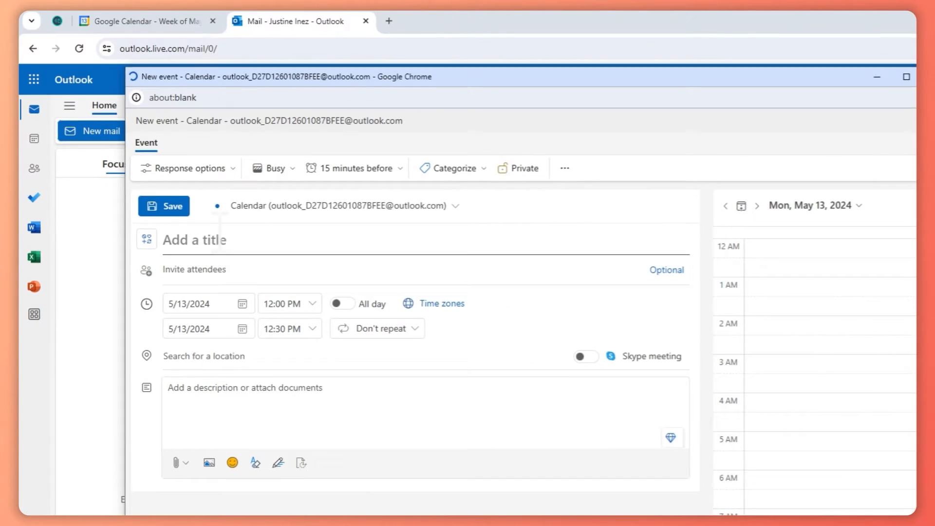
Title the new event 'SAMPLE MEETING'
type("SAMPLE MEETING")
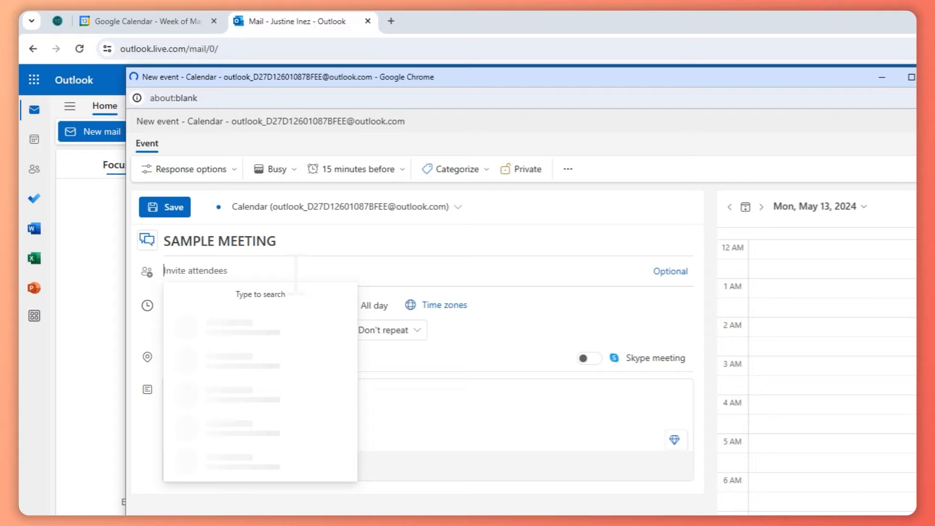
mouse_move(280, 340)
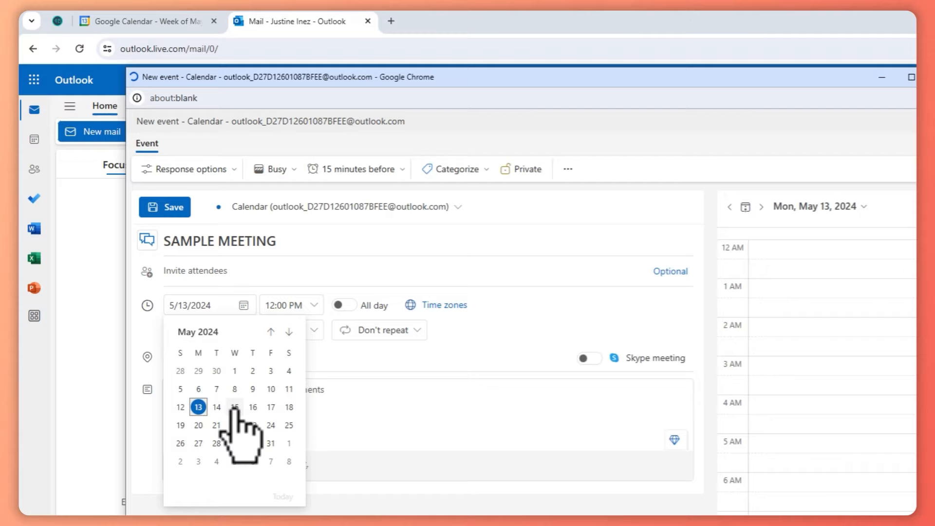
Set the event to start on May 15, 2024 at 9:00 AM
left_click(234, 407)
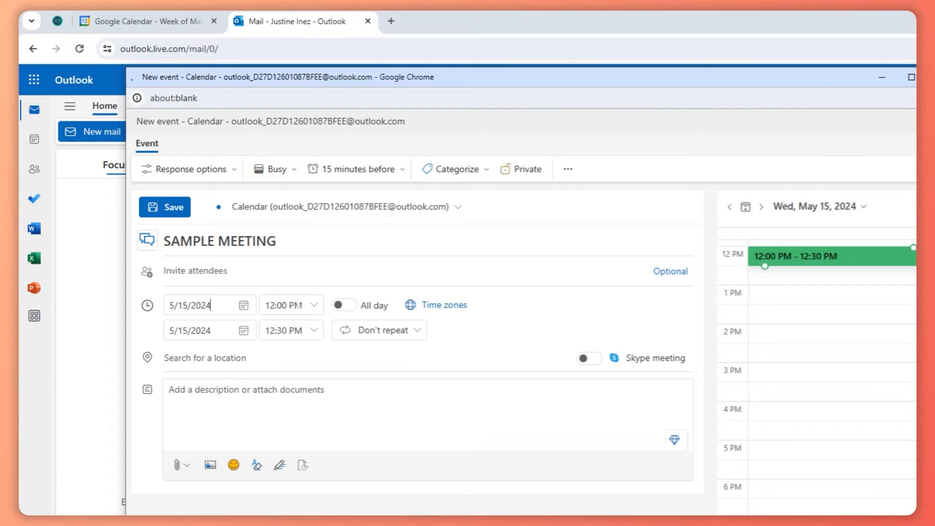
left_click(292, 304)
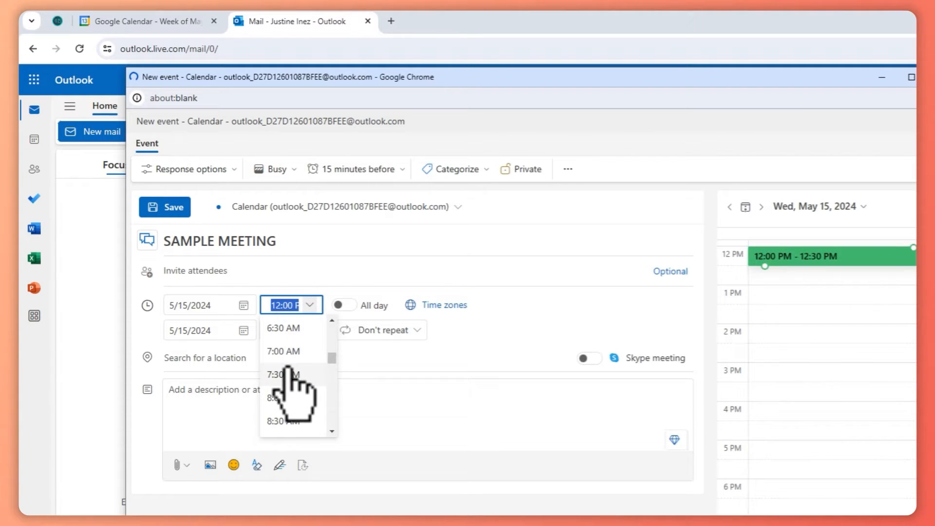
scroll("down", 3)
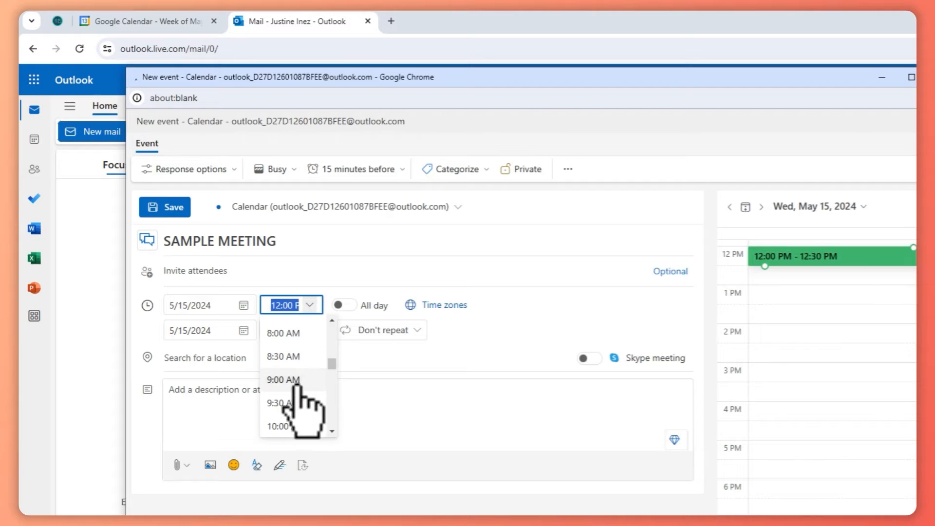
left_click(282, 379)
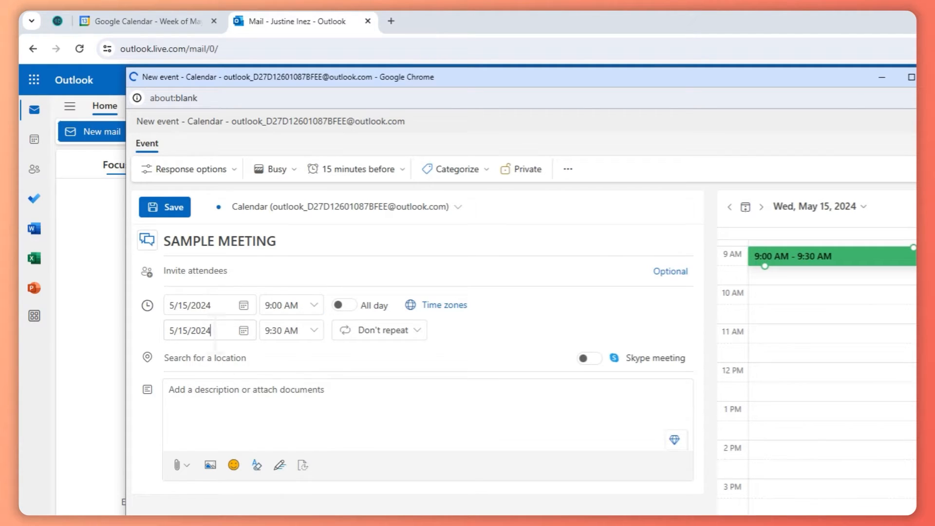
left_click(243, 330)
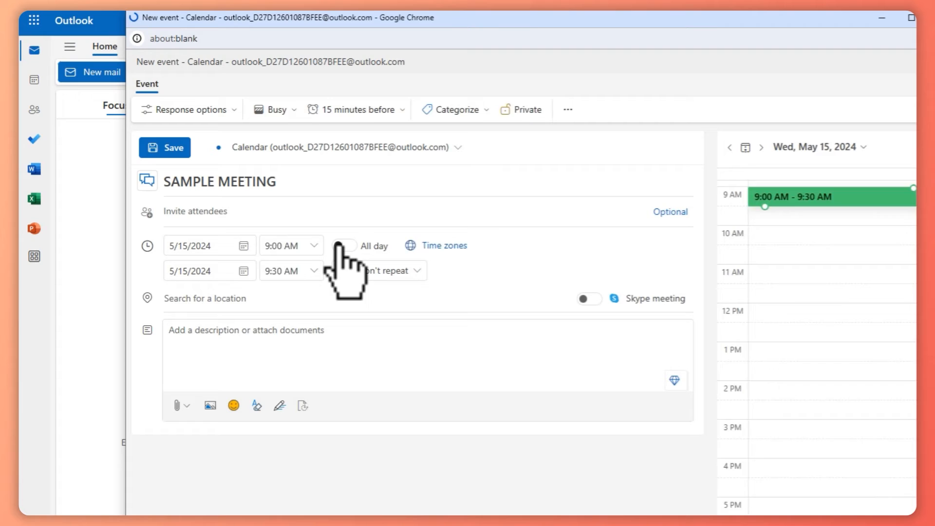
Toggle All day on and off, then set the end date to May 16, 2024
left_click(344, 245)
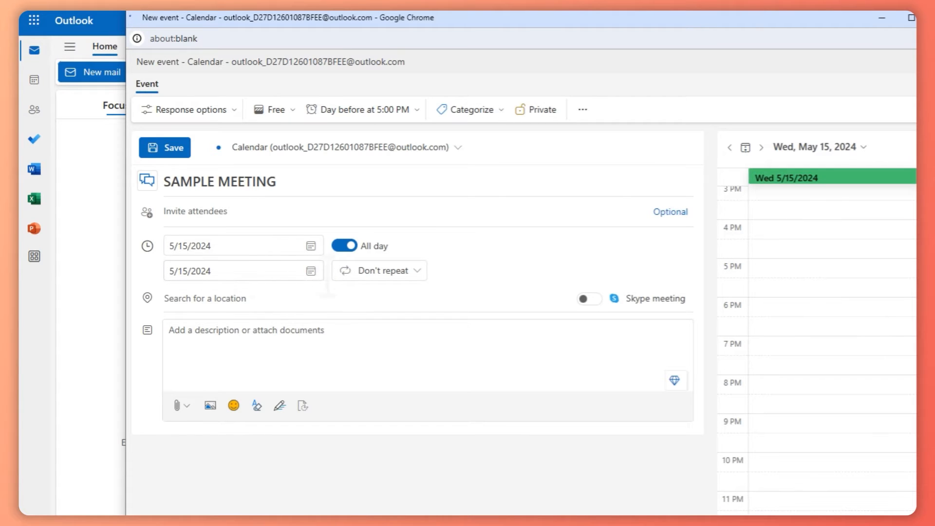
left_click(343, 245)
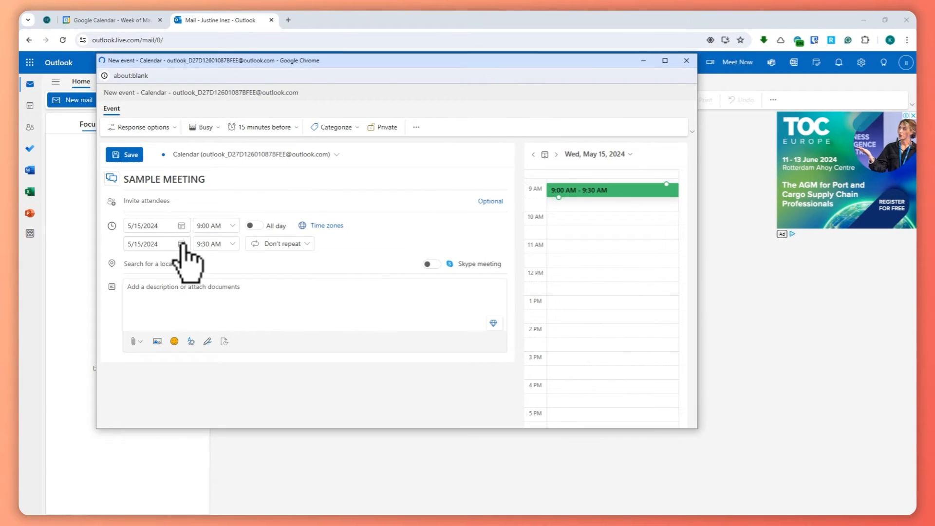
left_click(183, 243)
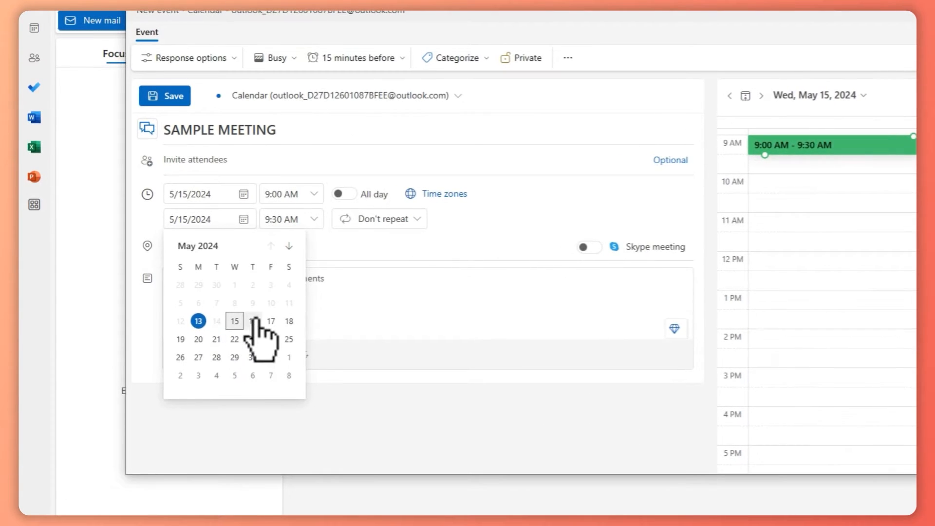
left_click(253, 321)
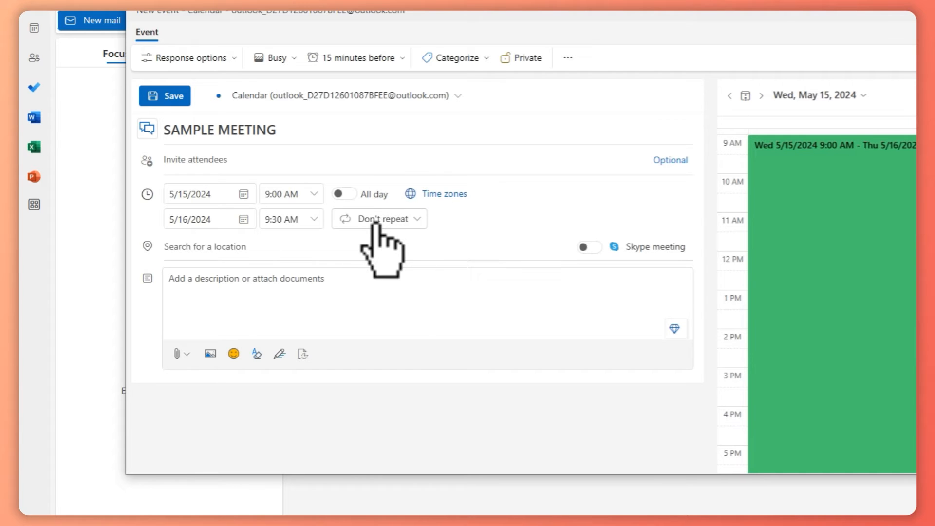
left_click(379, 218)
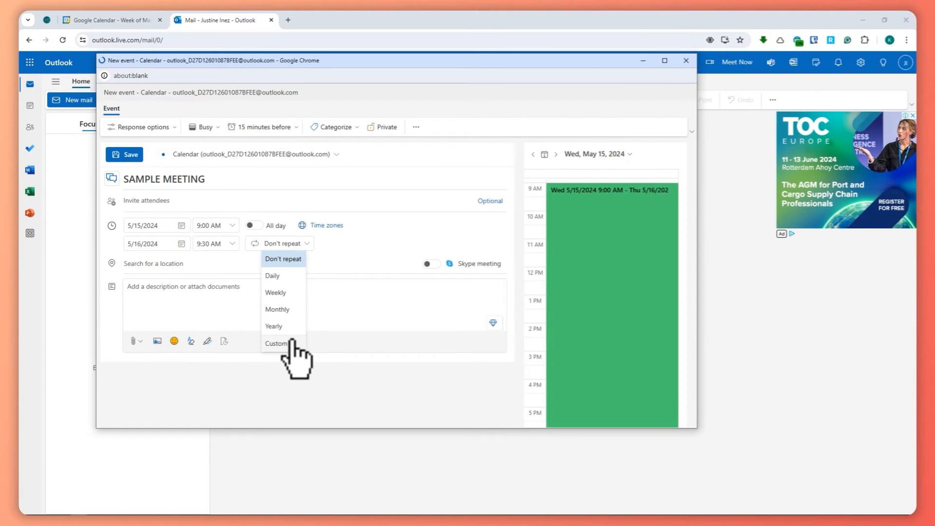
left_click(275, 342)
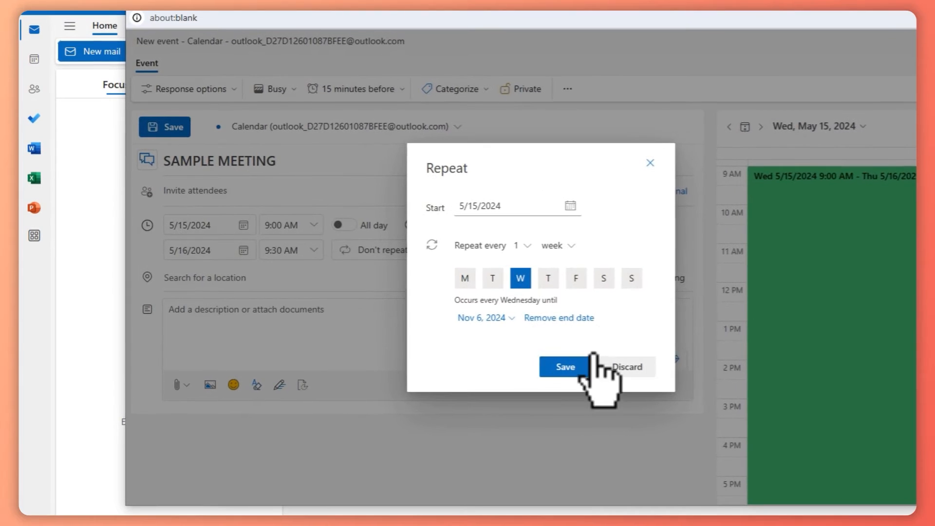
left_click(626, 366)
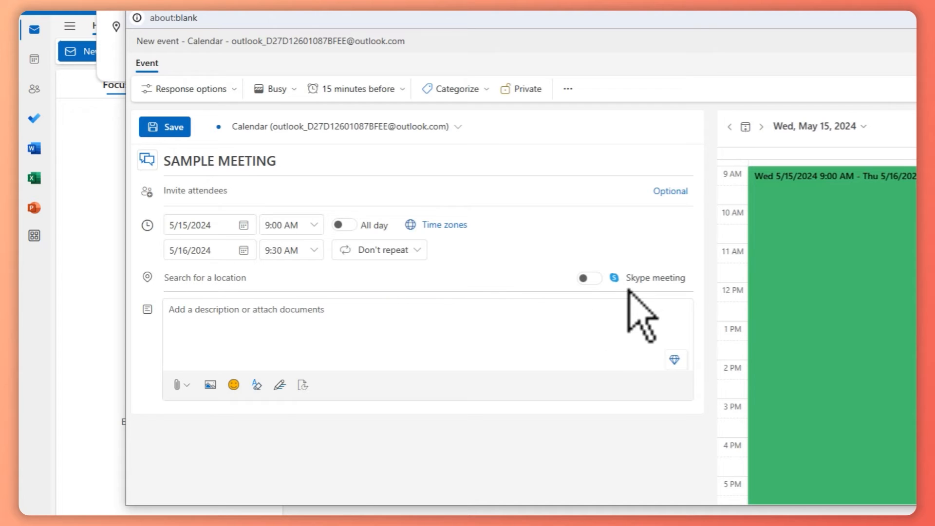
mouse_move(613, 277)
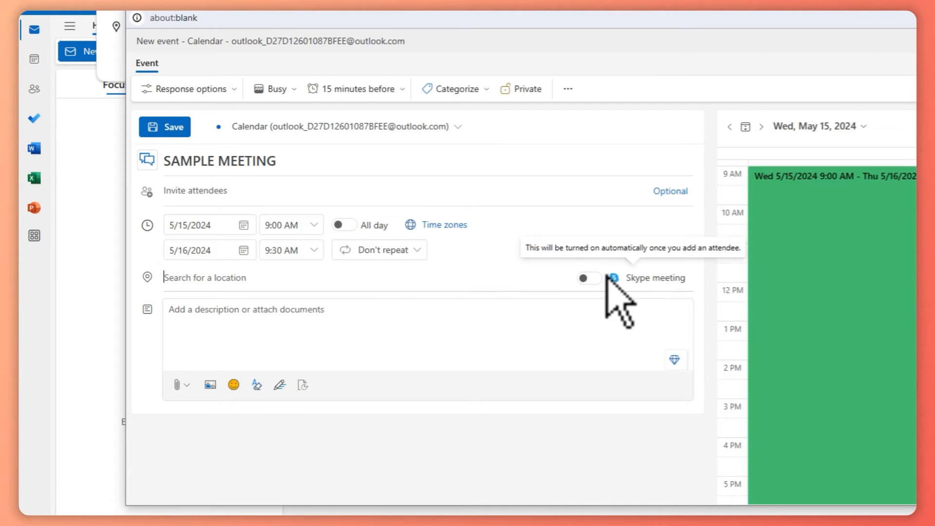
Turn on a Skype meeting for the event beside the location field
left_click(587, 277)
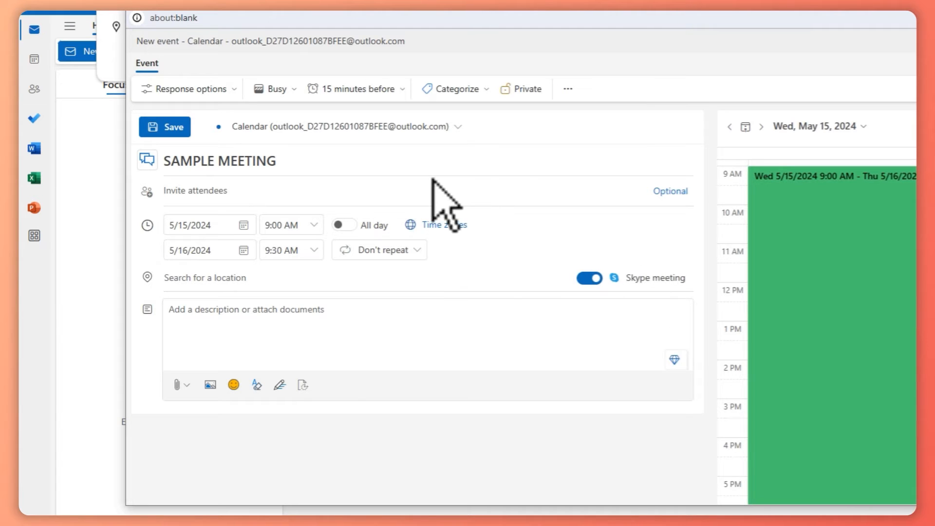
left_click(195, 189)
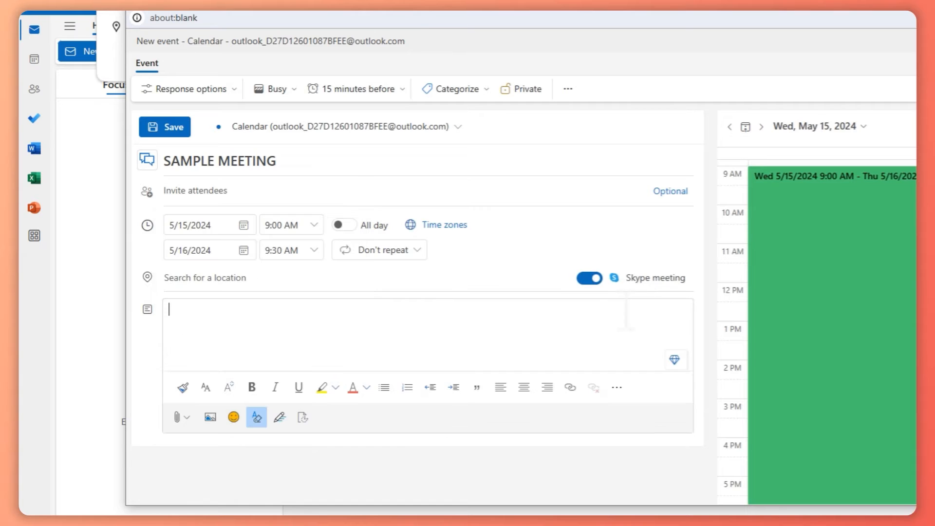
left_click(588, 278)
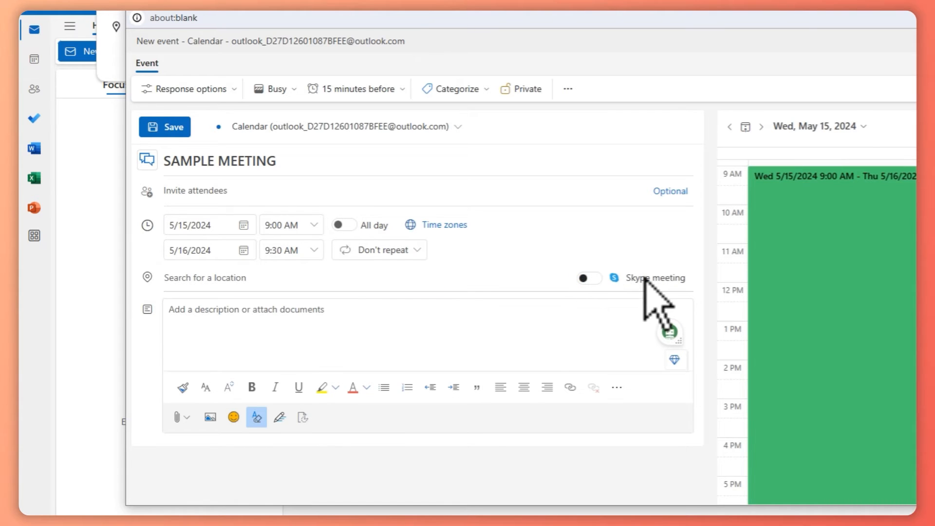
left_click(588, 277)
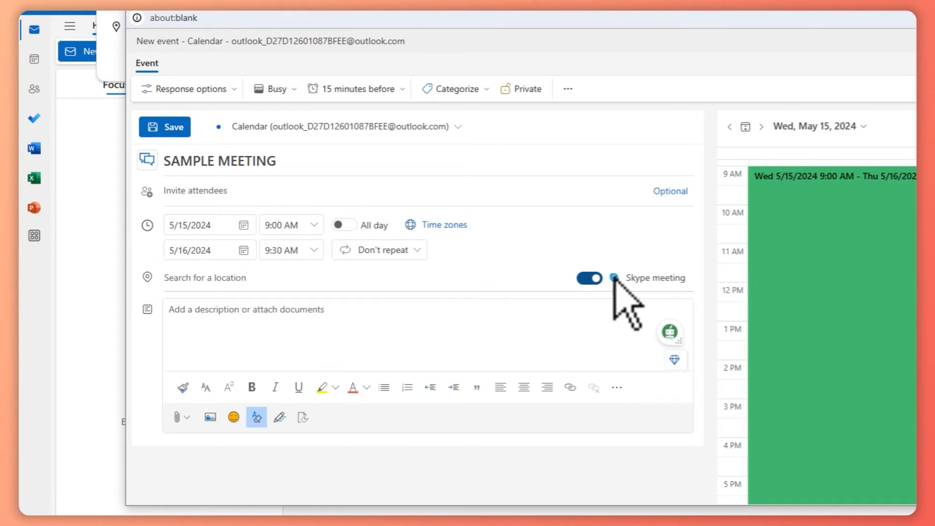
Toggle the Skype meeting off and back on, leaving it enabled with response options shown
left_click(588, 277)
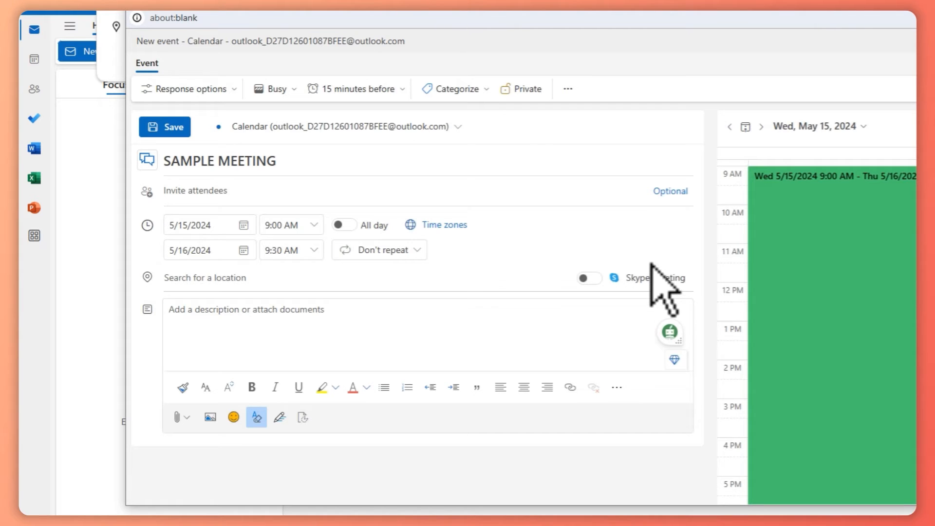
left_click(588, 277)
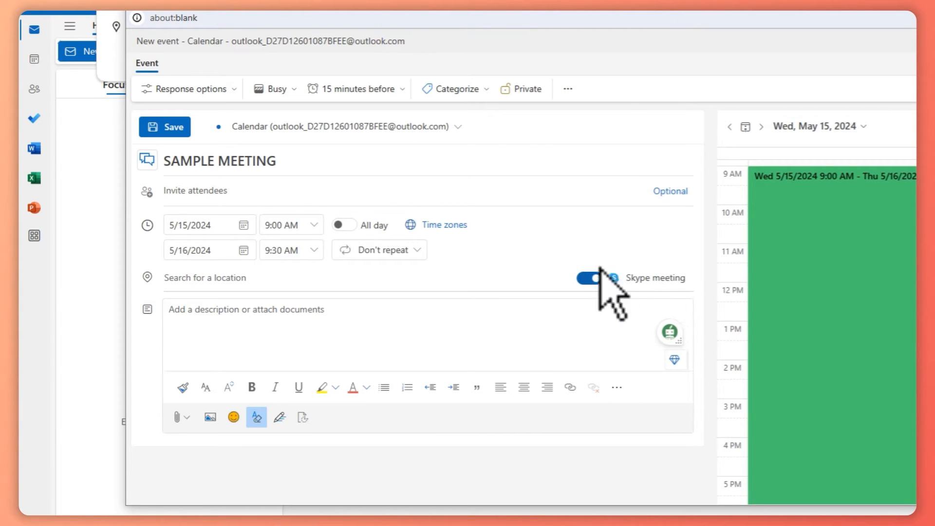
left_click(588, 277)
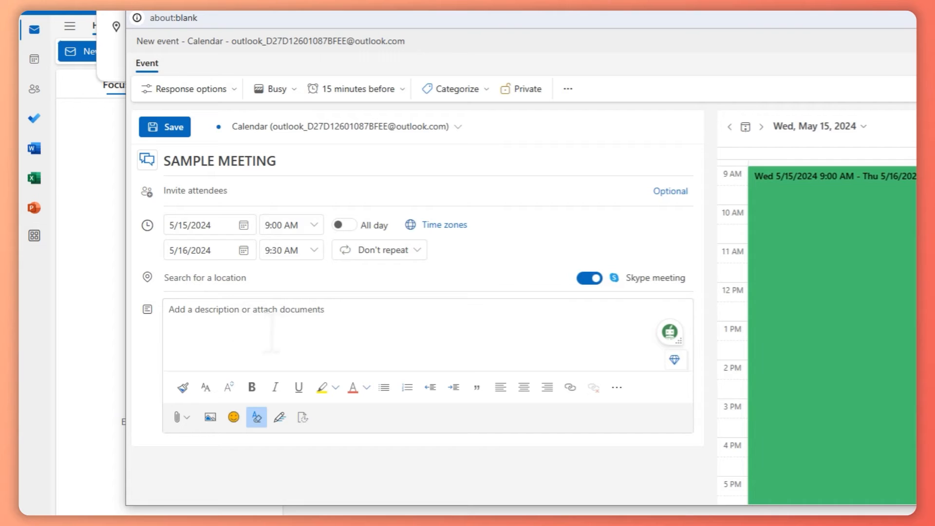
left_click(269, 309)
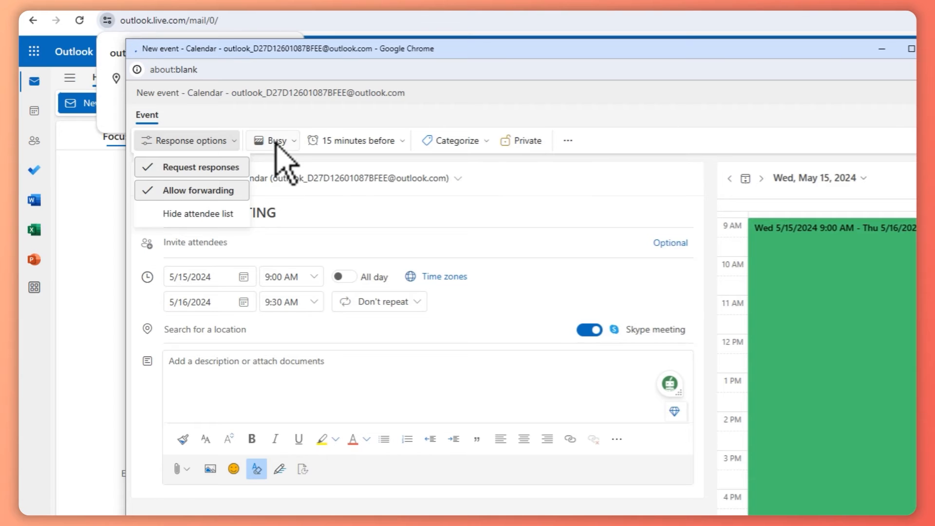
Keep Busy status and set the reminder to 30 minutes before
left_click(271, 140)
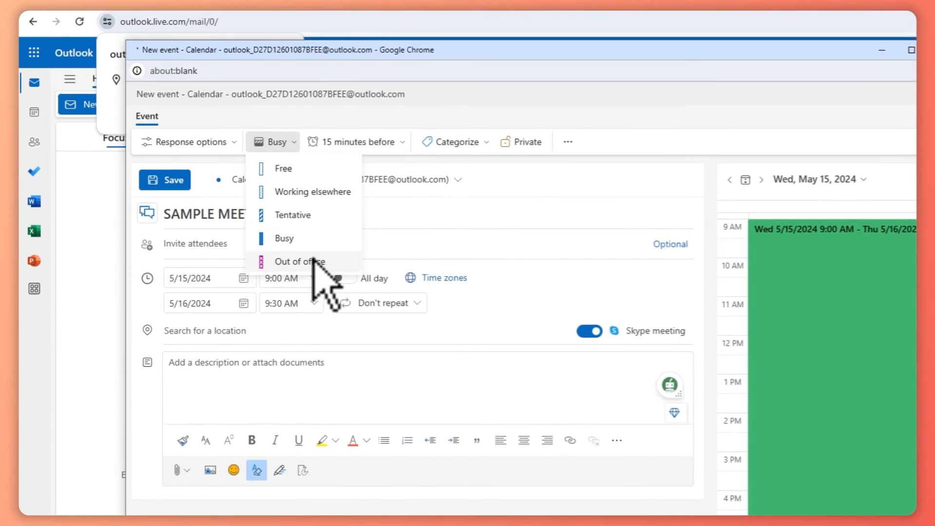
left_click(353, 141)
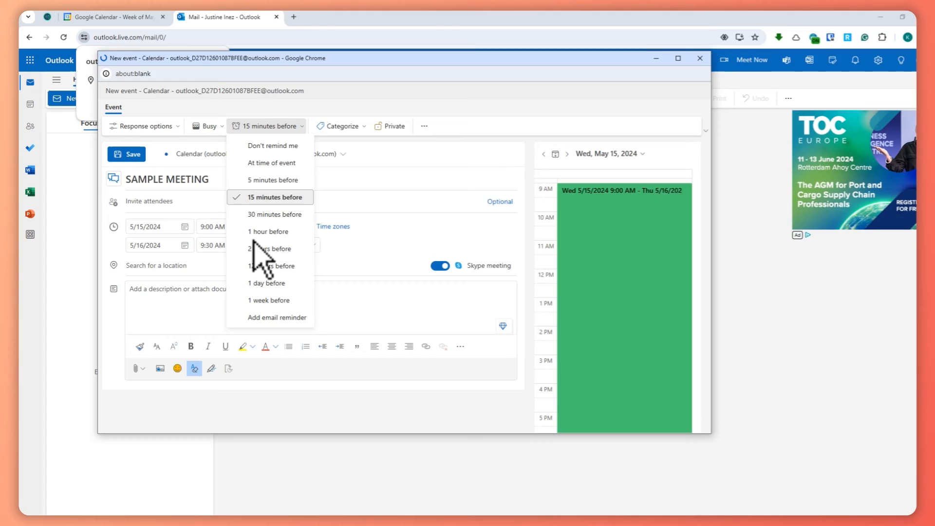
left_click(268, 232)
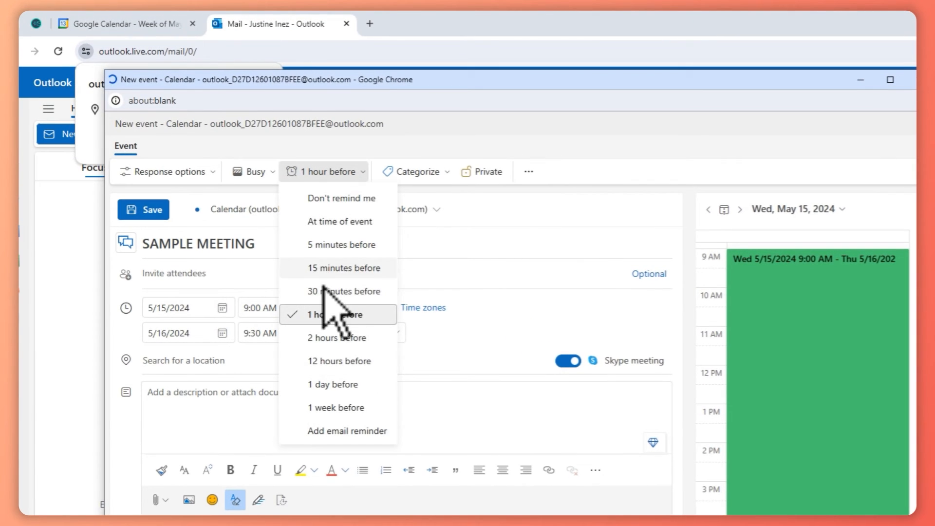
left_click(343, 291)
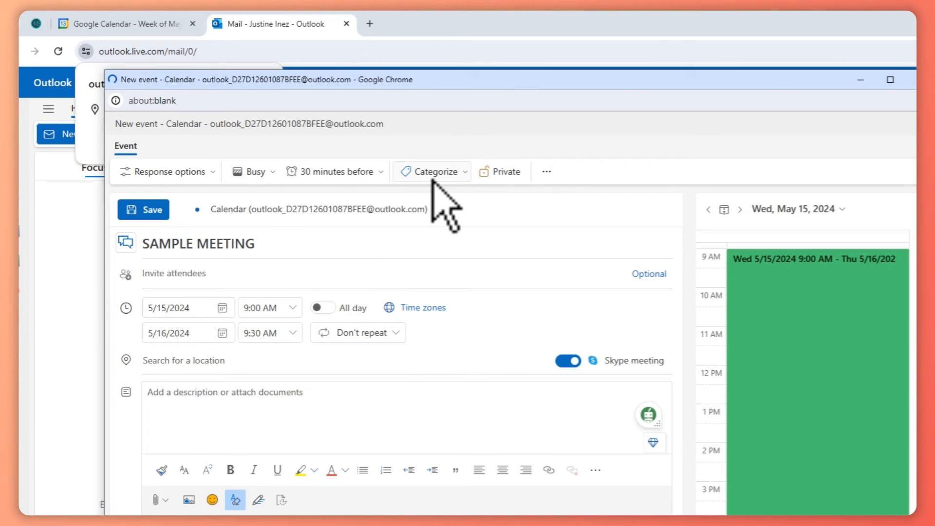
Mark the SAMPLE MEETING event as private from the toolbar
left_click(506, 171)
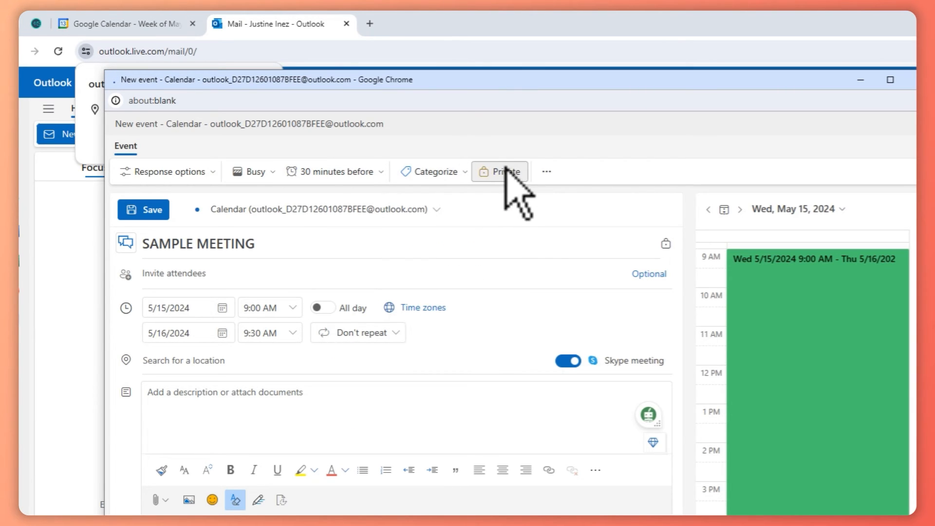
left_click(499, 172)
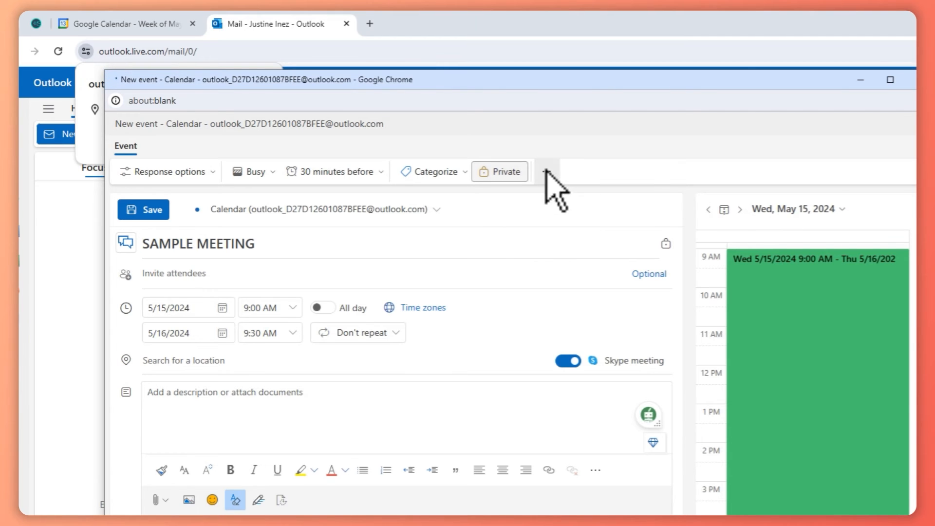
left_click(545, 172)
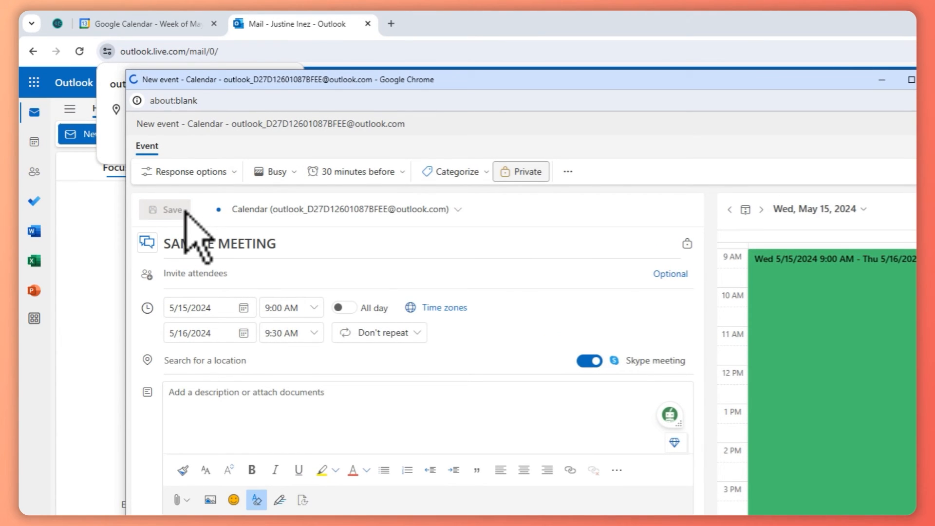
Save the SAMPLE MEETING event to the calendar
left_click(173, 209)
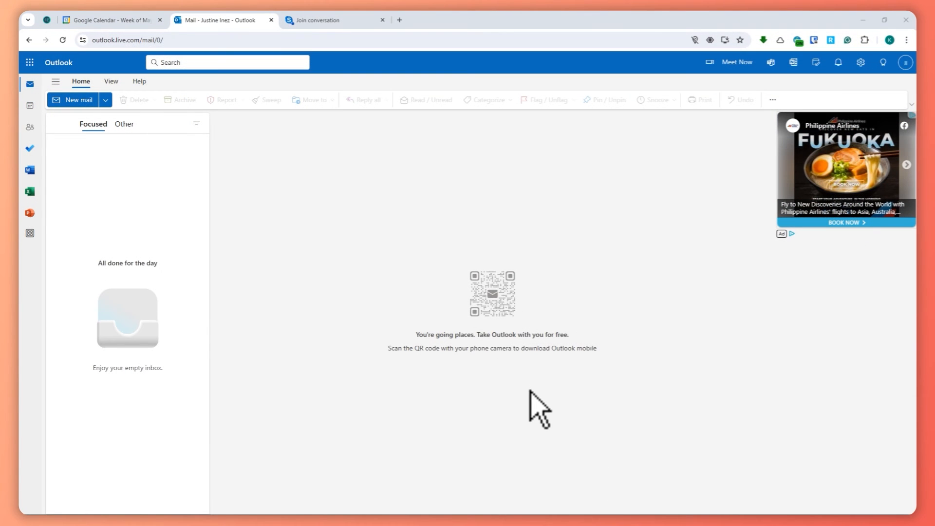
mouse_move(486, 304)
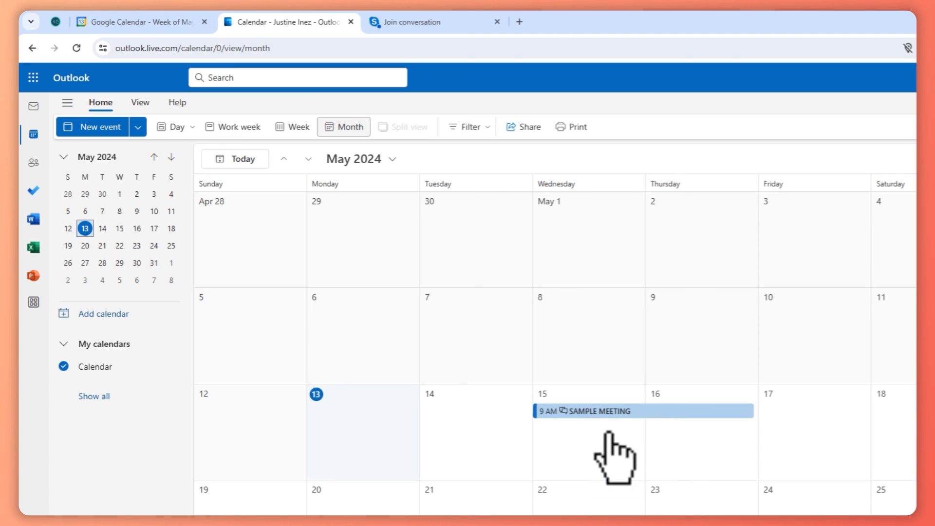
Select SAMPLE MEETING on May 15 and join its Skype meeting from the details
left_click(596, 411)
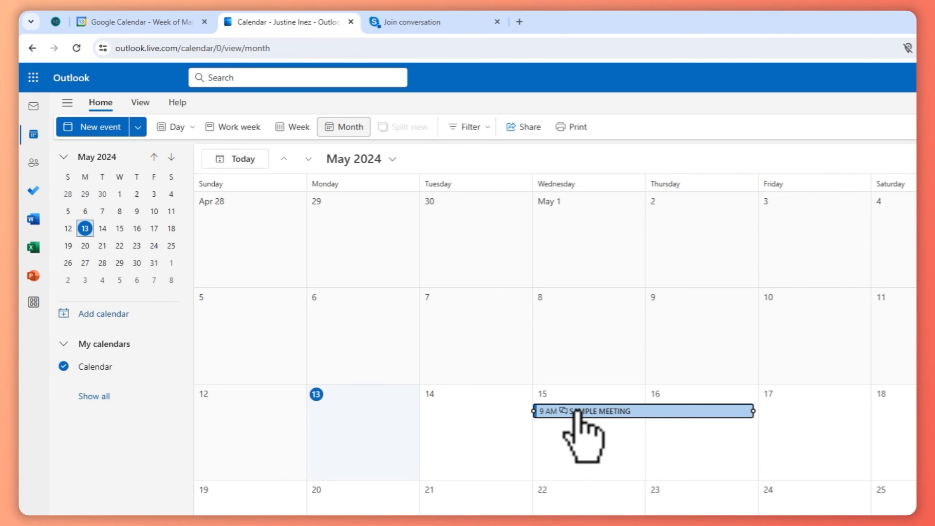
left_click(607, 411)
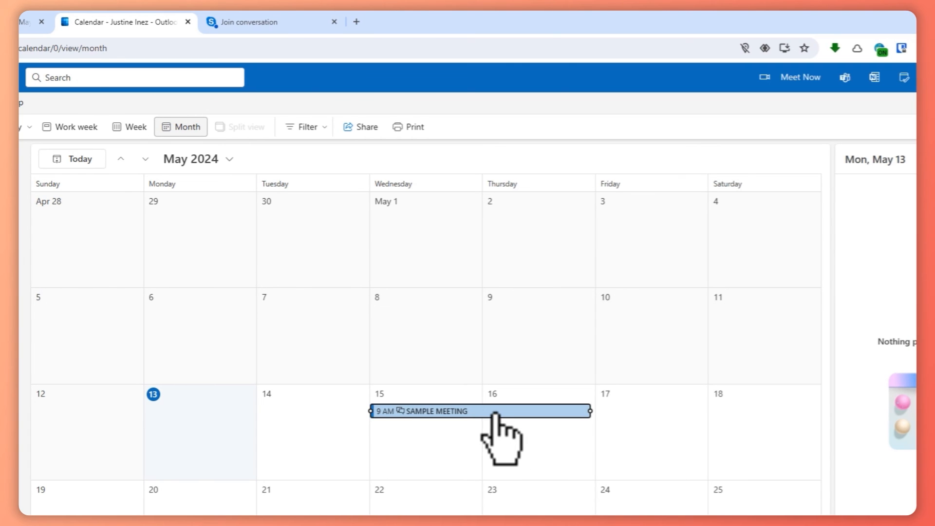
left_click(480, 410)
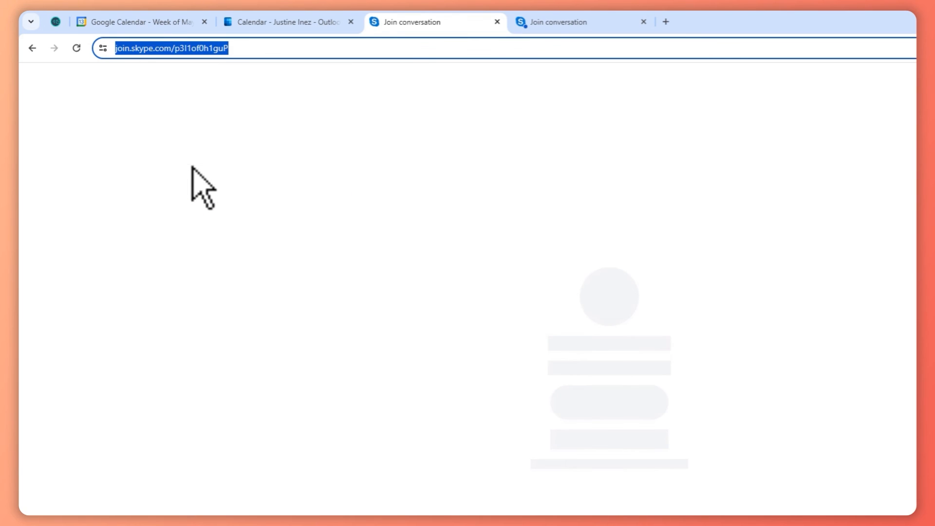
left_click(287, 22)
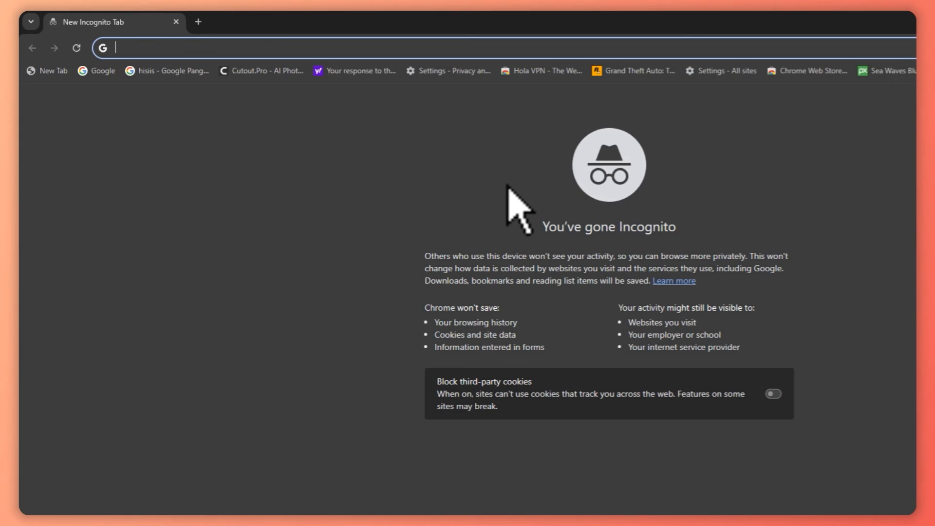
type("https://join.skype.com/p3I1of0h1guP")
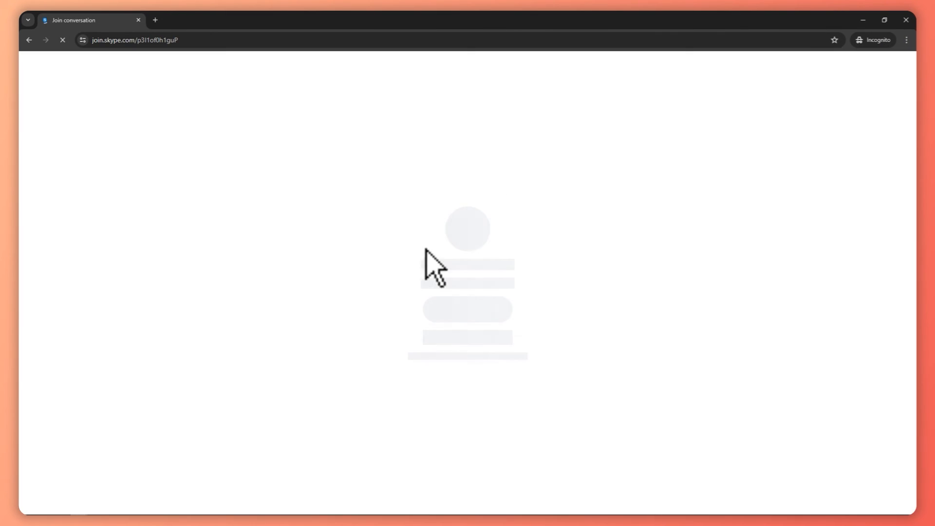
mouse_move(500, 306)
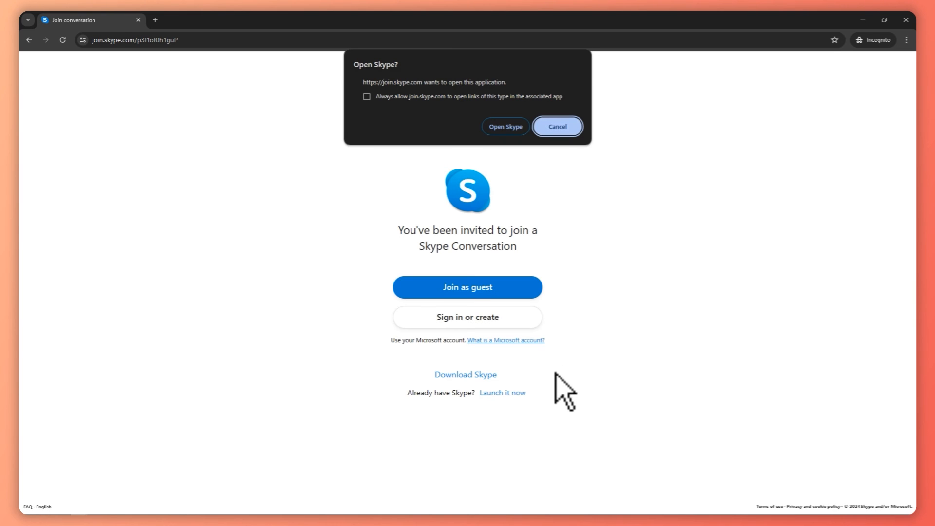
mouse_move(489, 480)
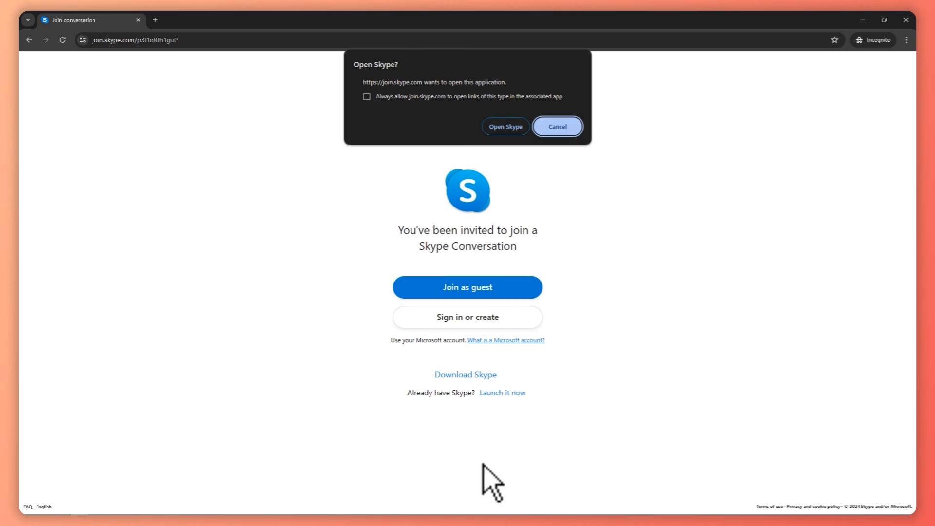